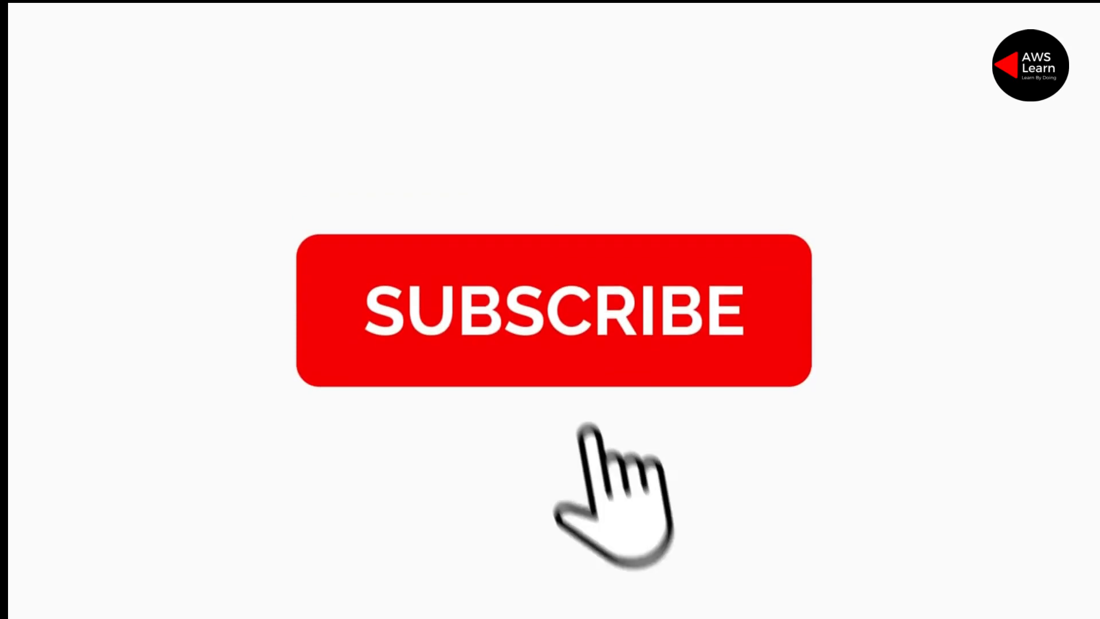
pyautogui.click(554, 309)
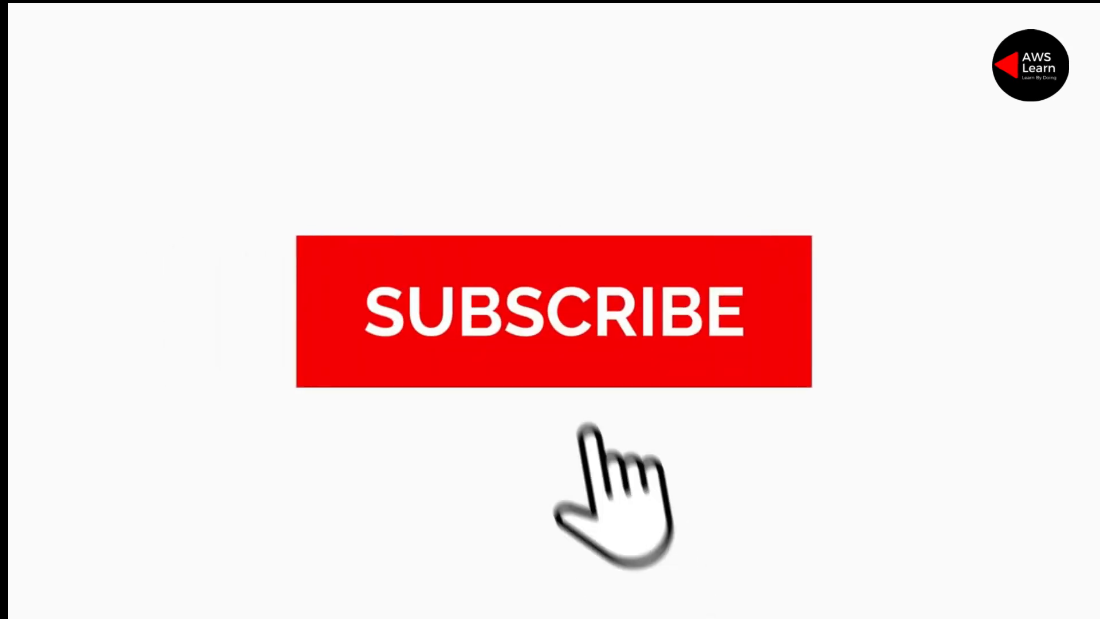
pyautogui.click(554, 312)
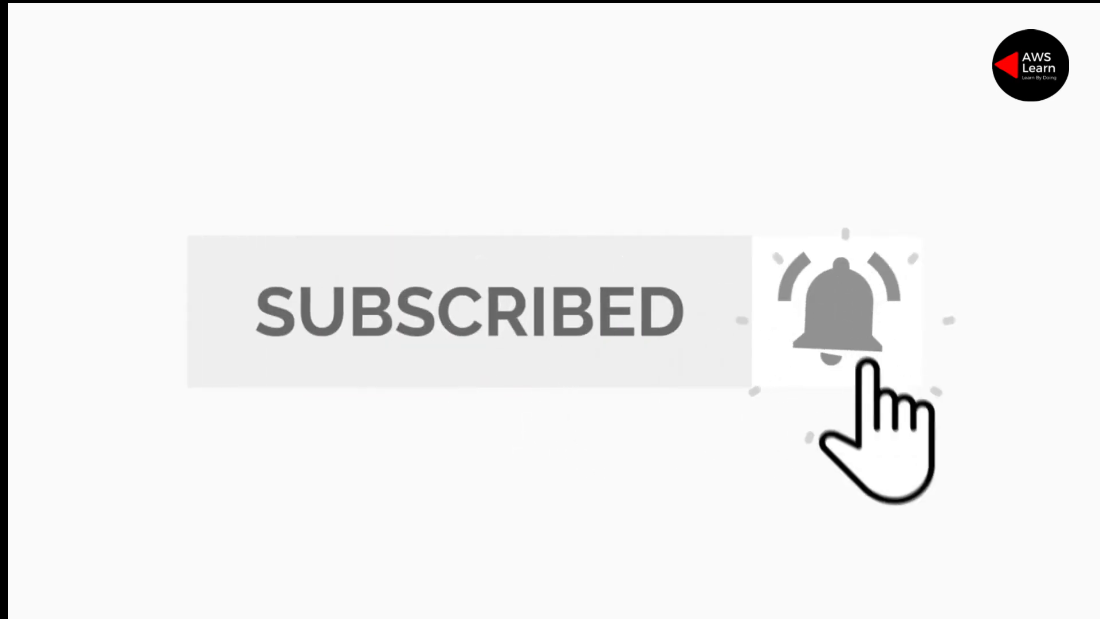